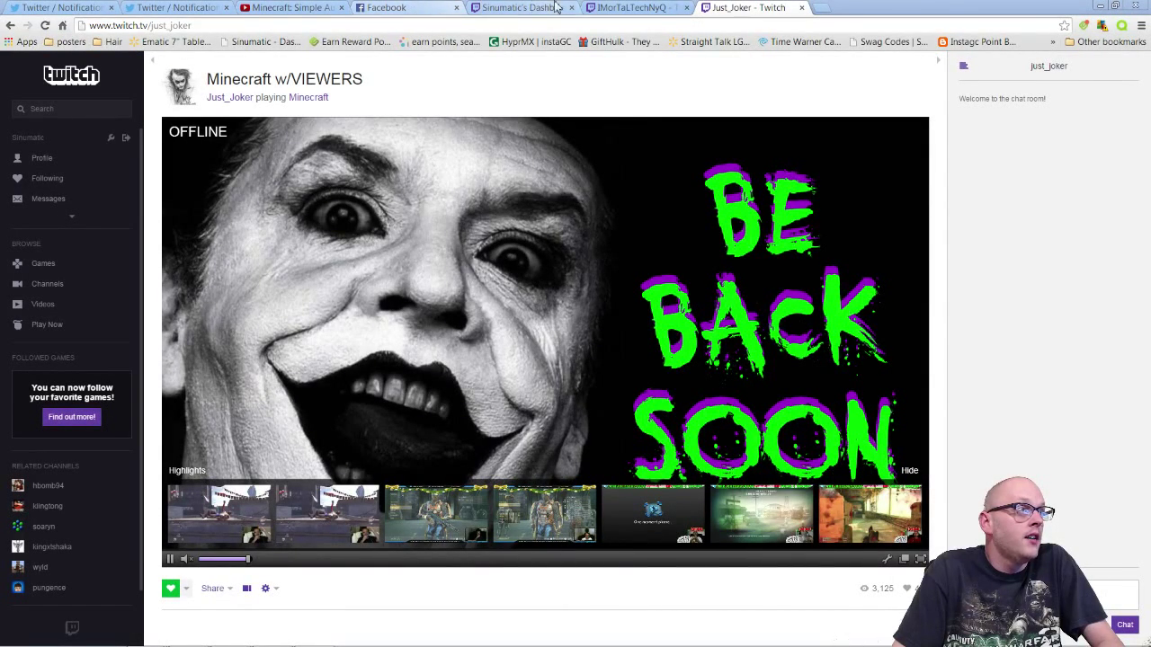
# - Move from Just_Joker's channel through IMorTaLTechNyQ's profile to the sinumatic dashboard
pyautogui.click(629, 7)
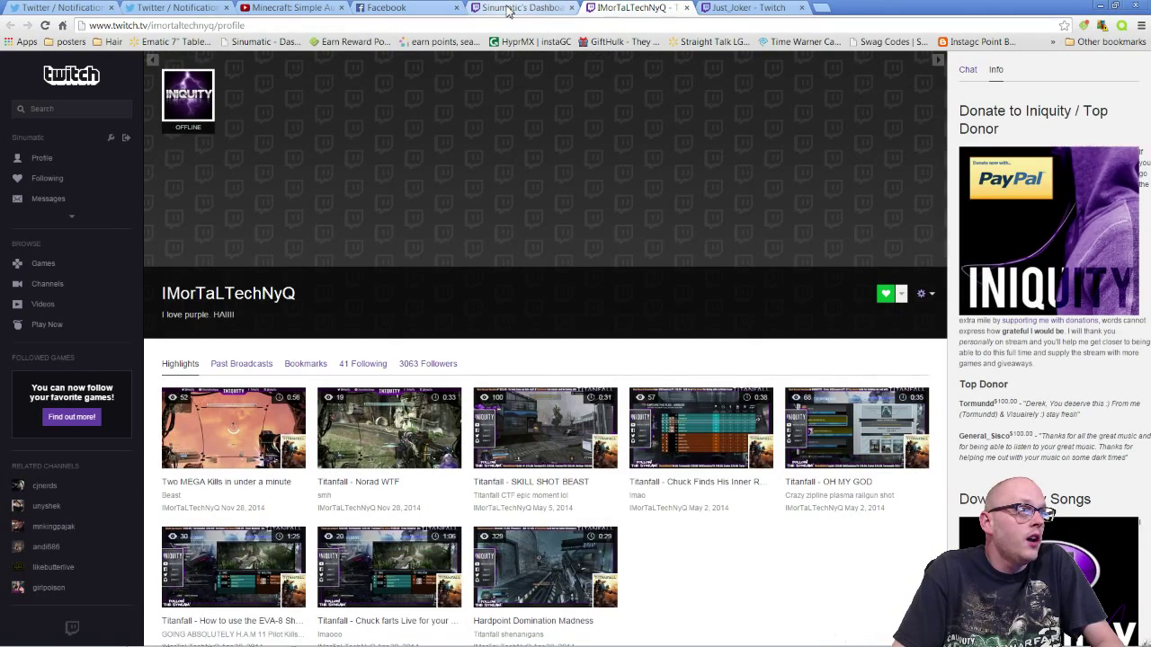
pyautogui.click(521, 7)
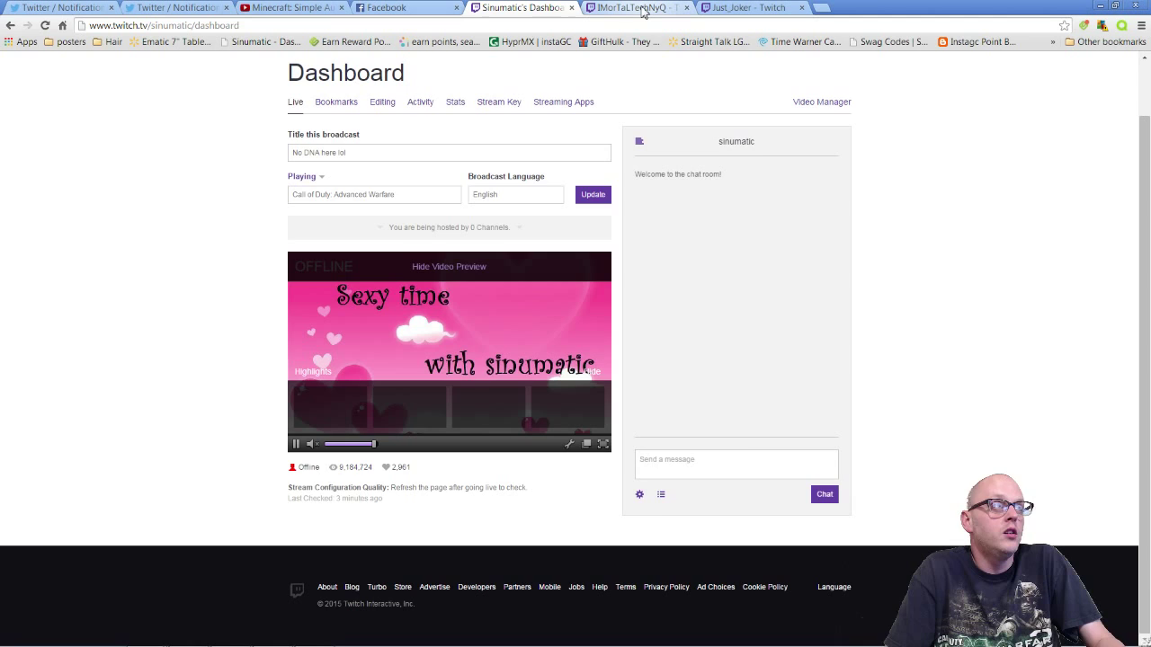
# - Copy the just_joker channel name from its chat header and return to the sinumatic dashboard
pyautogui.click(633, 7)
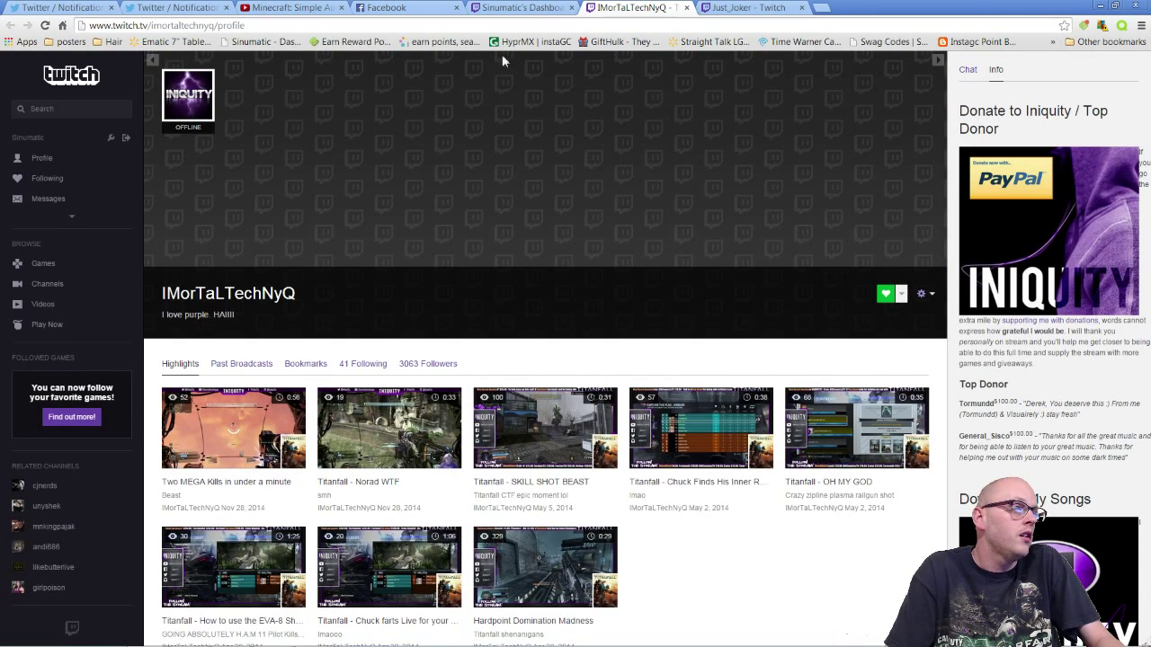
pyautogui.click(751, 7)
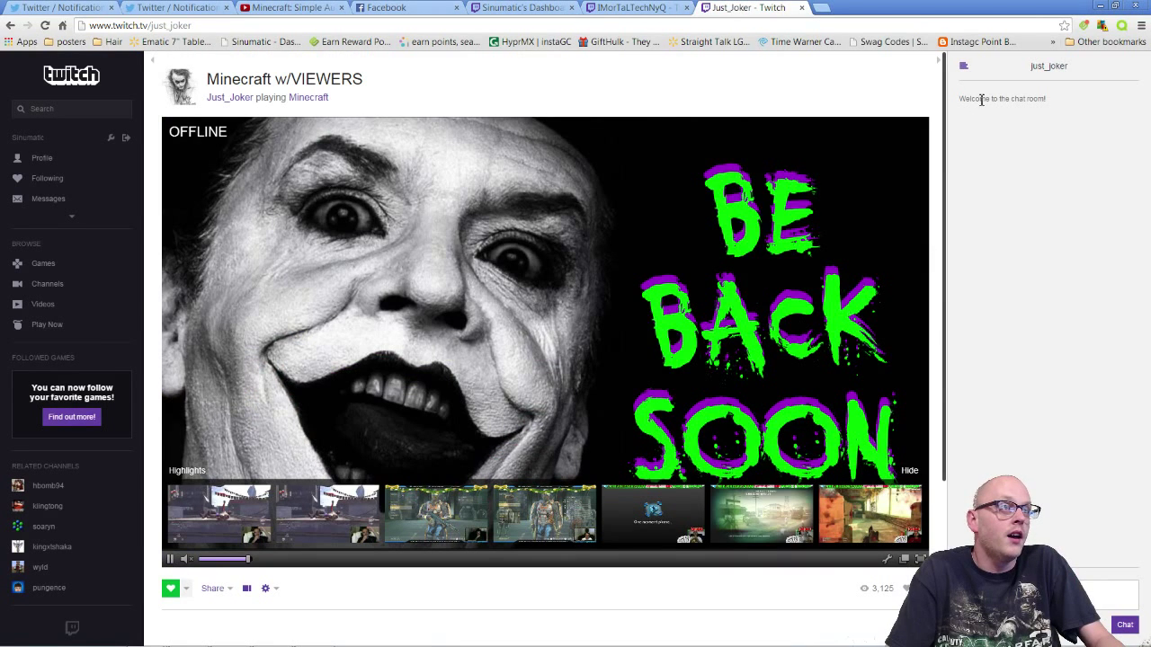
pyautogui.moveTo(1046, 135)
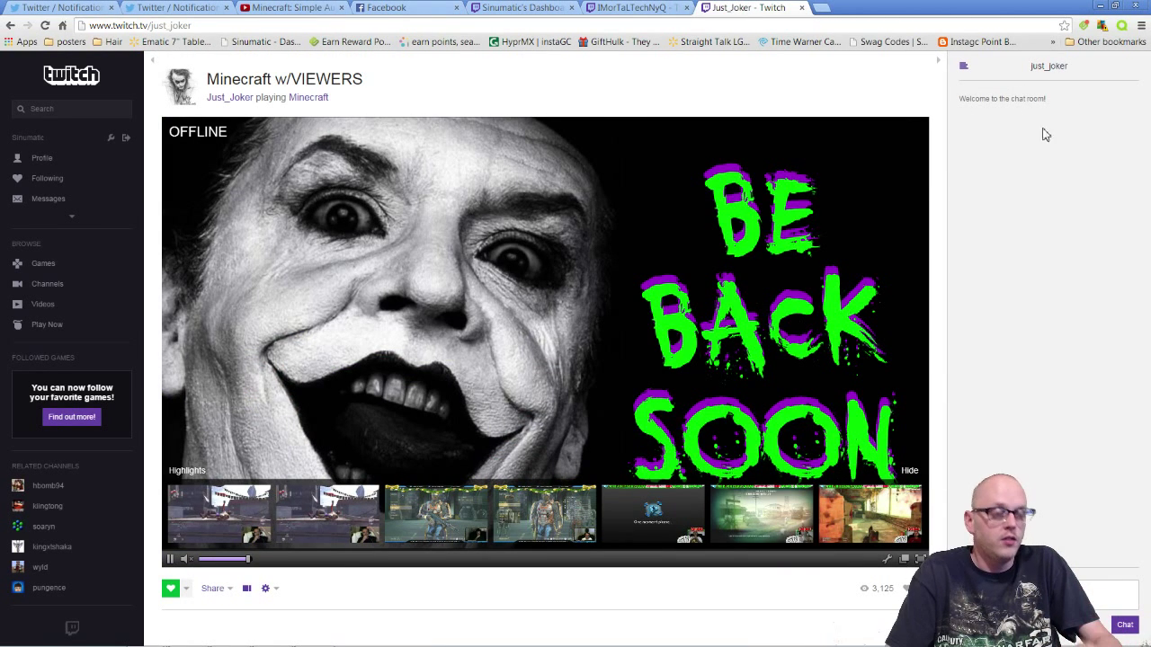
pyautogui.doubleClick(1048, 65)
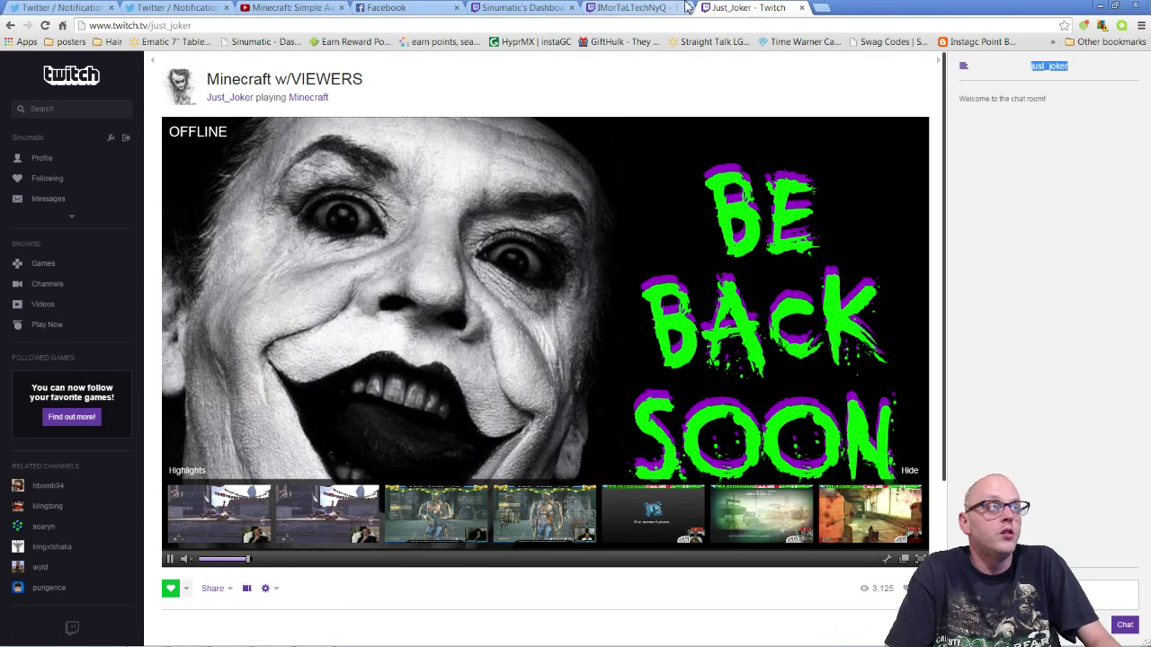
pyautogui.click(522, 7)
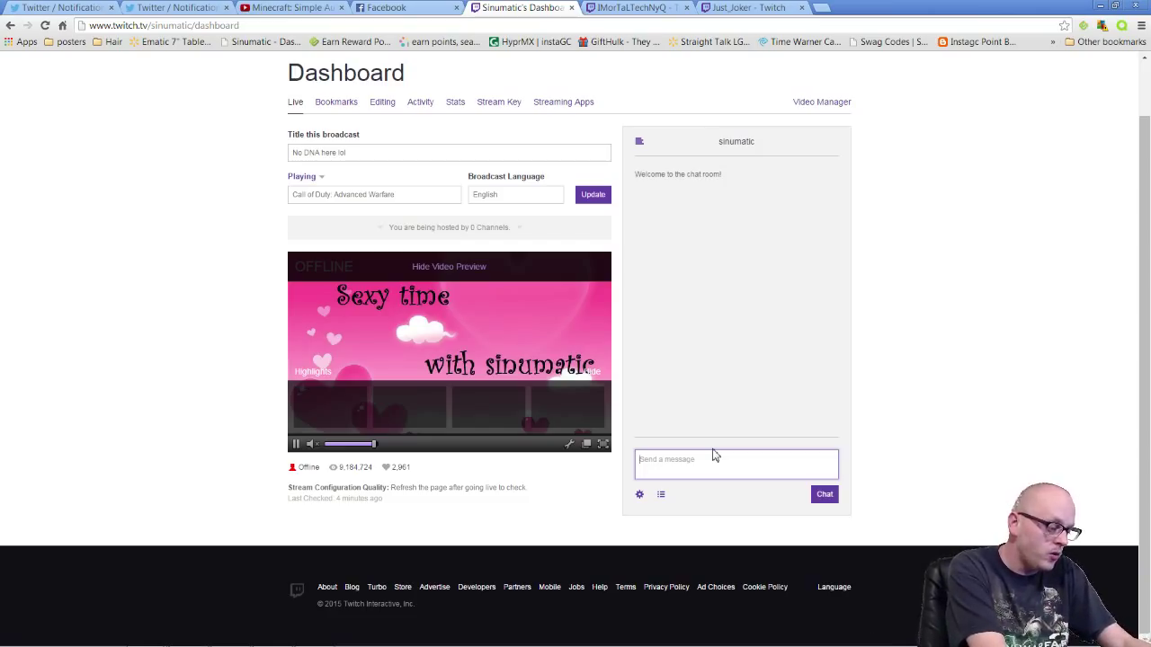
# - Send '/host just_joker' in the sinumatic dashboard chat to start hosting just_joker
pyautogui.write('/host')
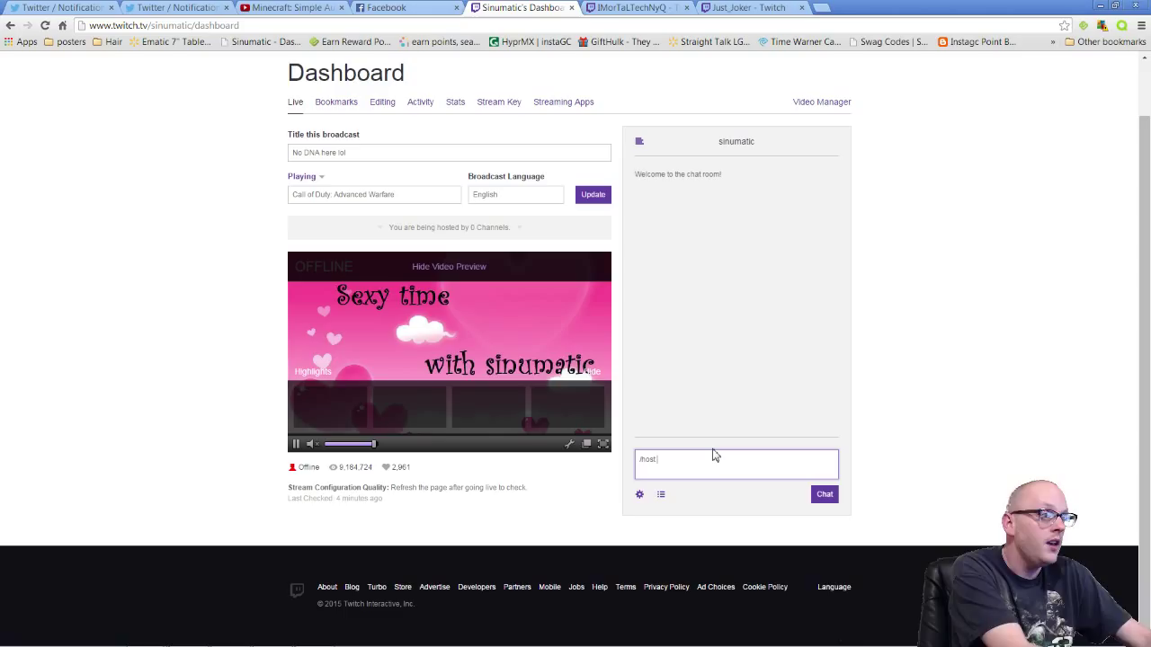
pyautogui.rightClick(735, 464)
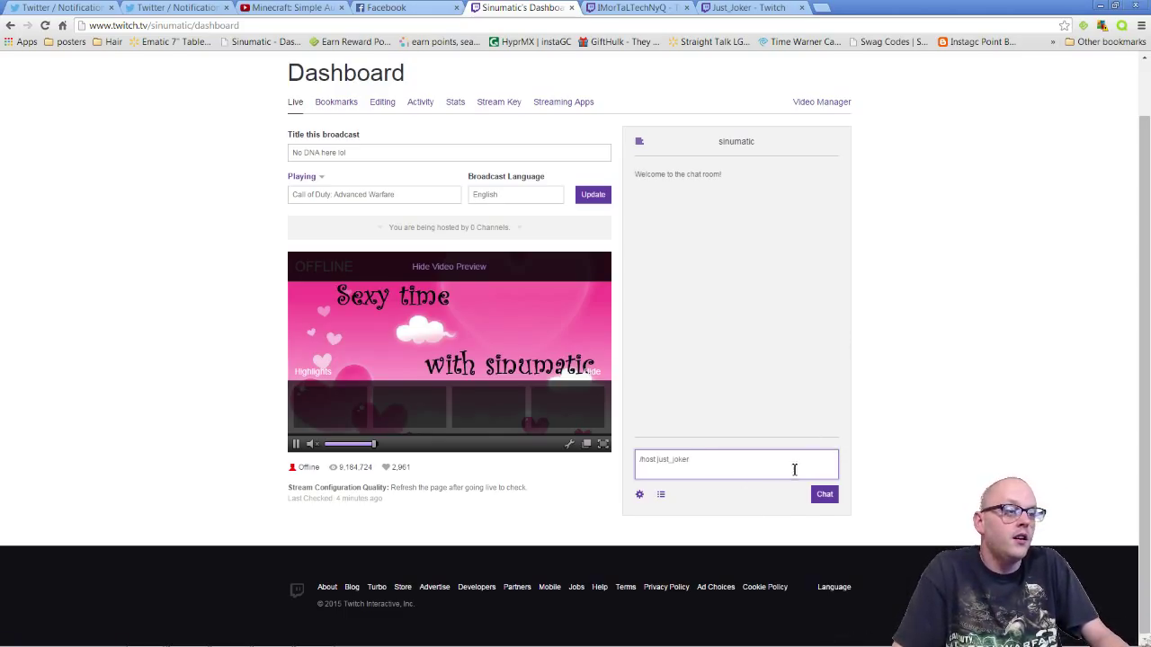
pyautogui.click(824, 493)
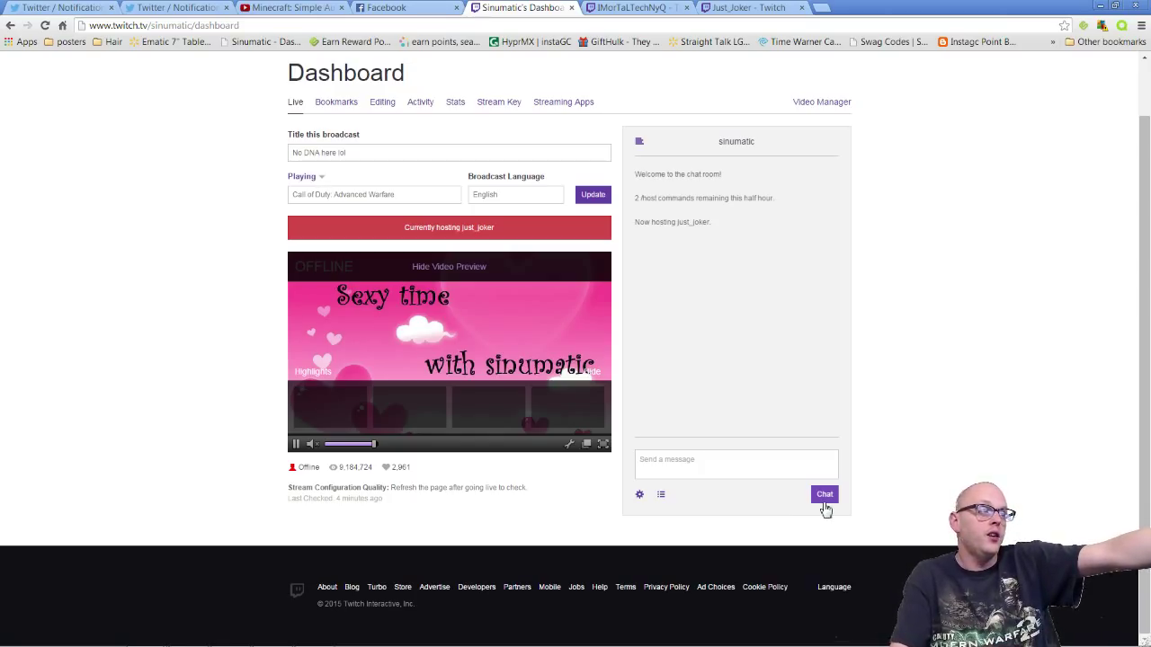
pyautogui.moveTo(584, 482)
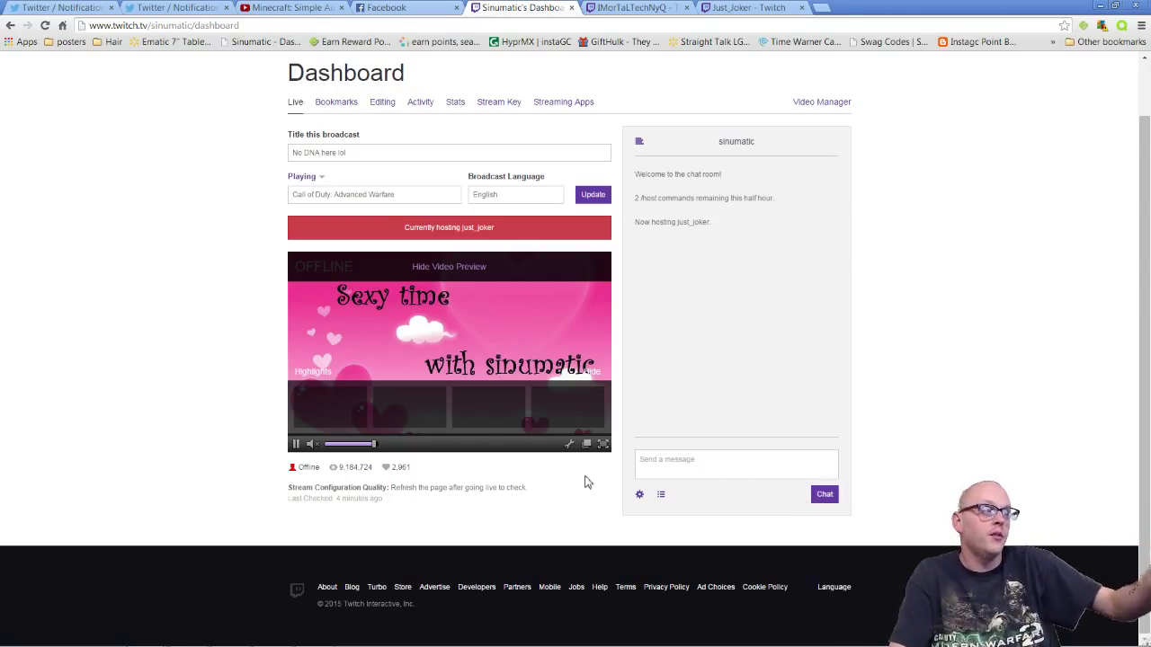
pyautogui.moveTo(266, 85)
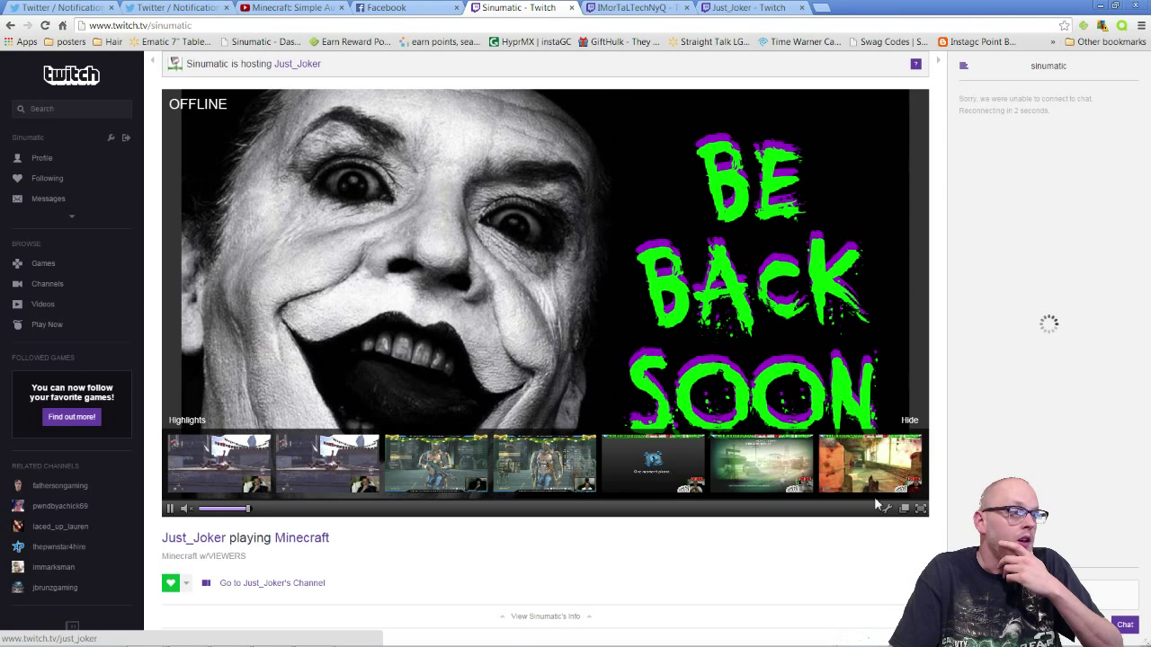
pyautogui.moveTo(539, 336)
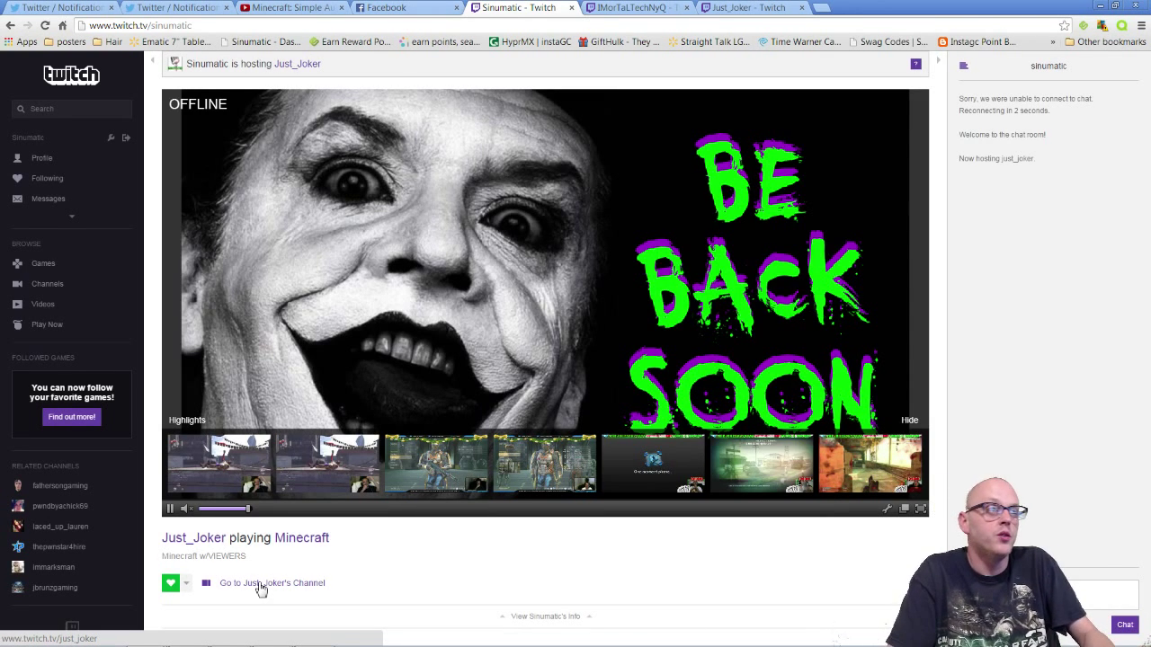
pyautogui.click(638, 7)
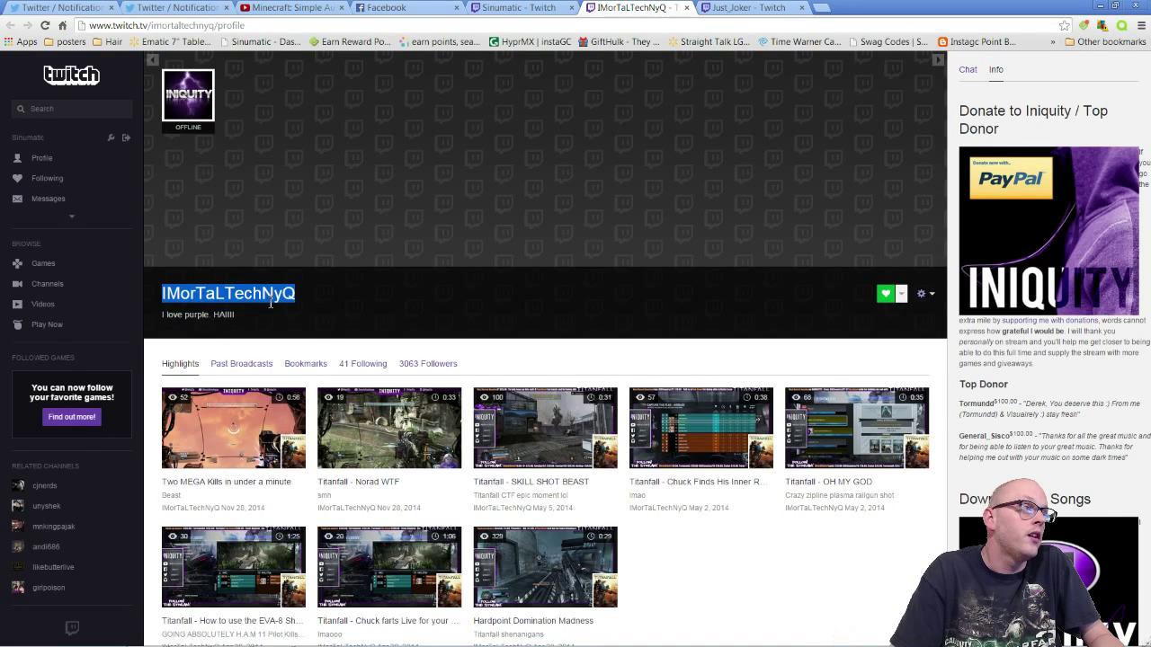
# - Return to the sinumatic channel and send /unhost to exit host mode
pyautogui.click(521, 7)
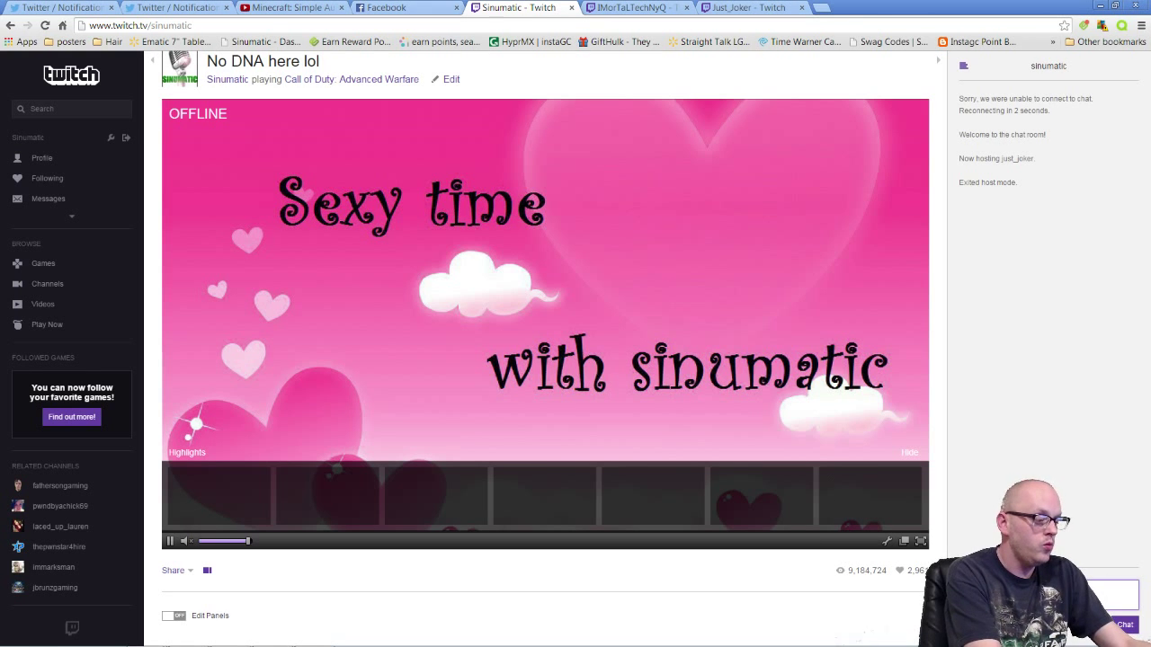
# - Send '/host imortaltechnyq' in the sinumatic chat, then /unhost to leave host mode
pyautogui.rightClick(1061, 593)
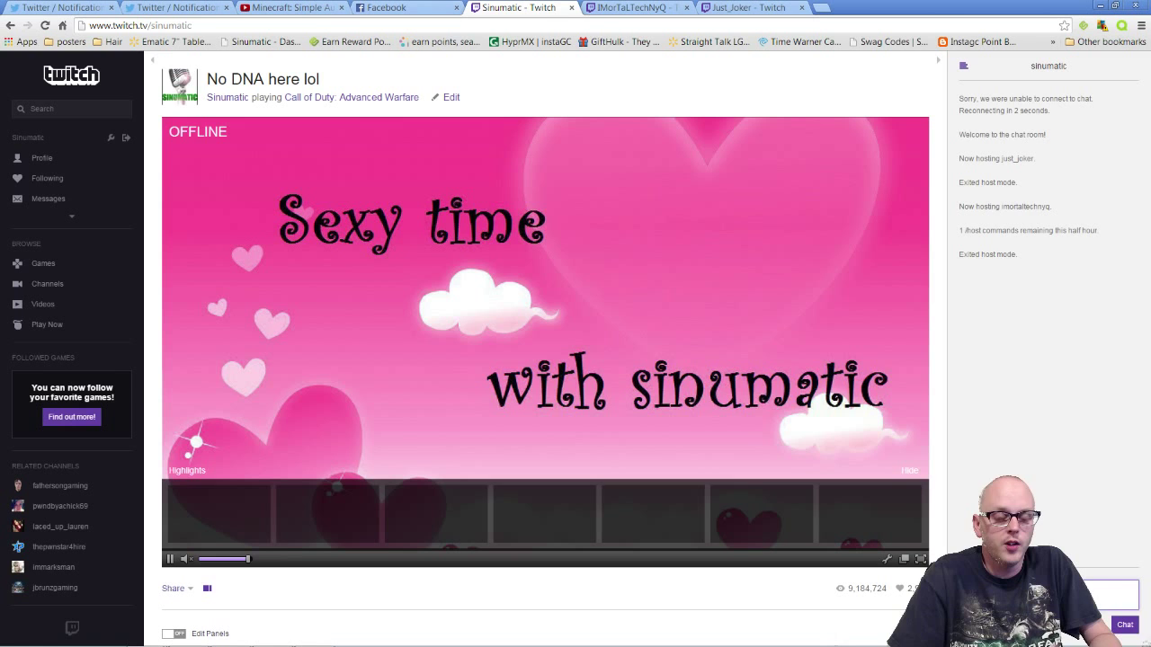
pyautogui.moveTo(931, 514)
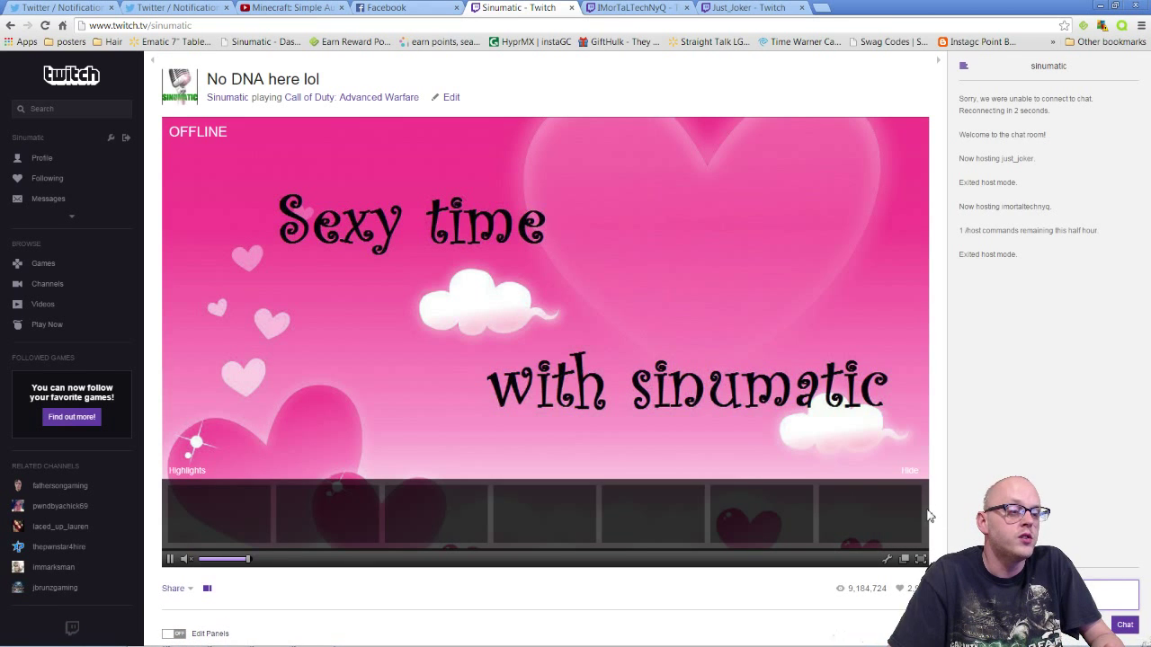
pyautogui.moveTo(931, 514)
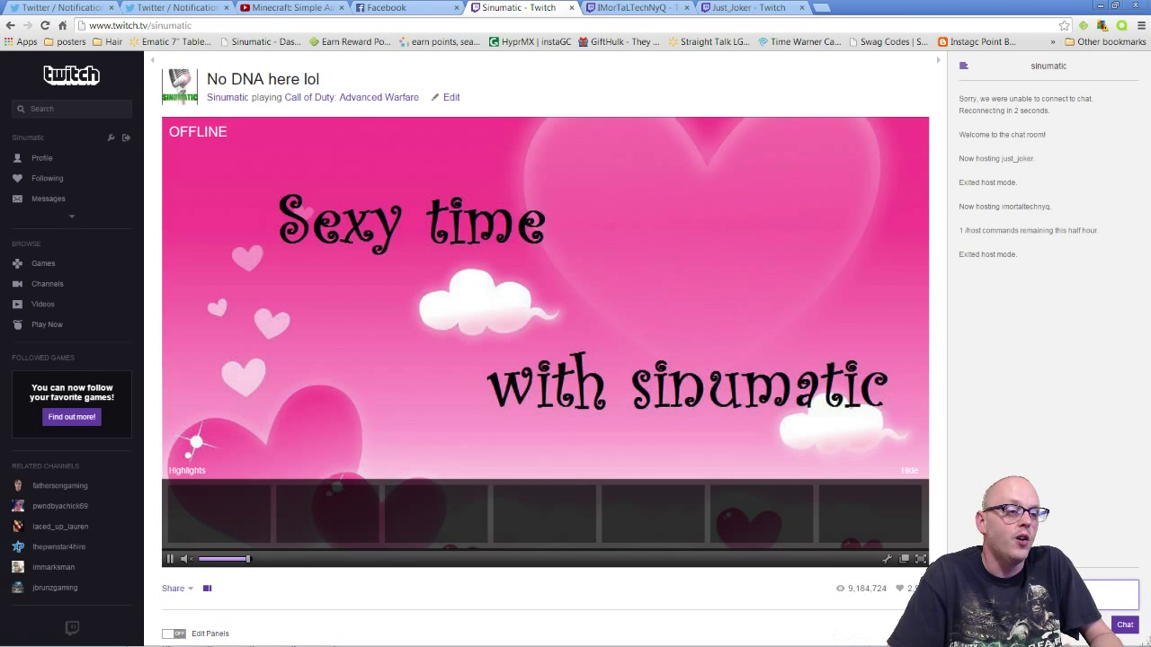